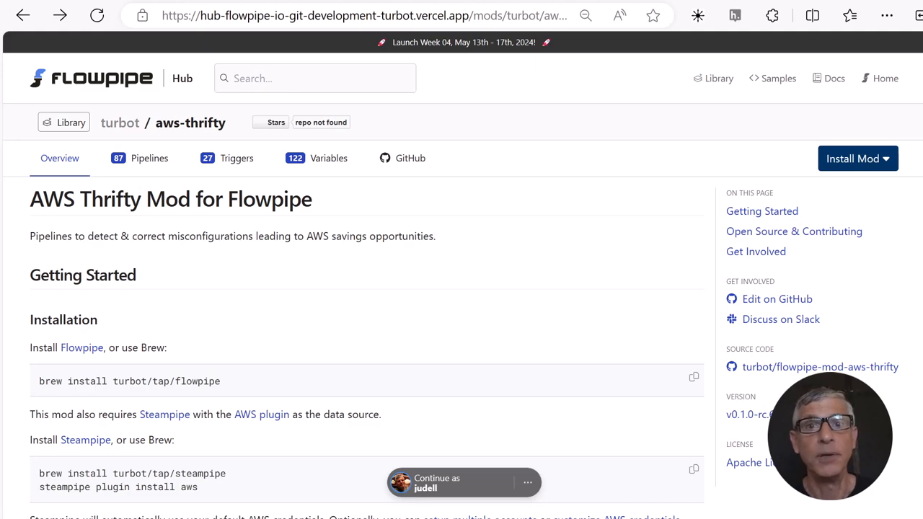
# - View scheduled-interactive.fpvars, then compose the flowpipe server command using that var file and a base URL
pyautogui.click(150, 157)
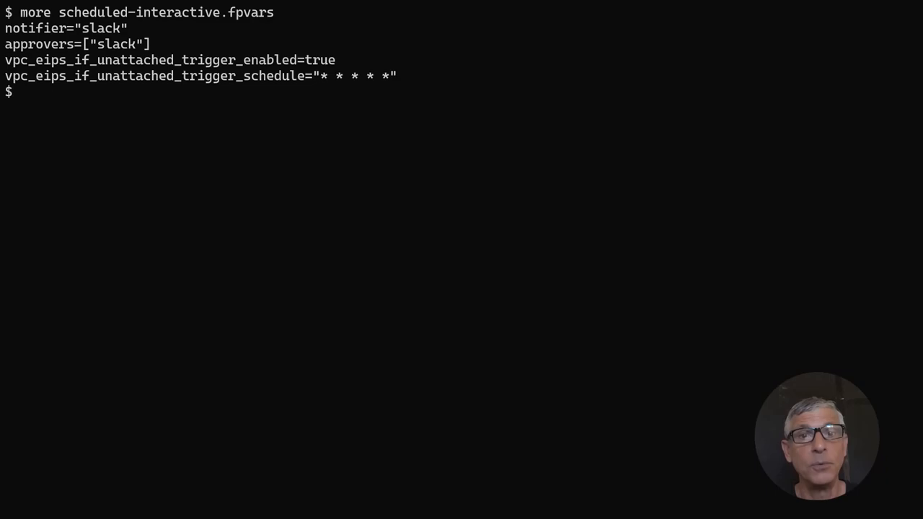
pyautogui.write('flowpipe server  --var-file scheduled-interactive.fpvars --base-url=https://feline-just-gorilla.ngrok-free.app/')
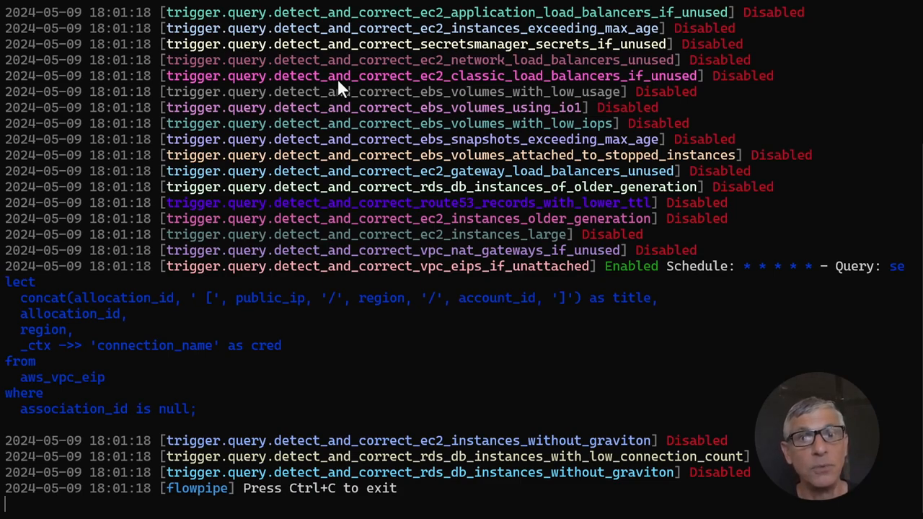
# - Scroll the server output to confirm vpc_eips_if_unattached is listed as Enabled on its schedule
pyautogui.scroll(-3)
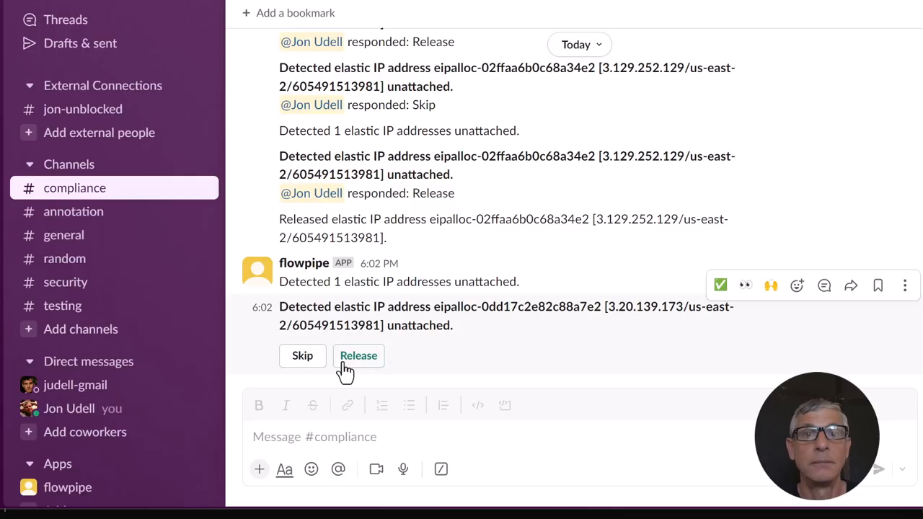
# - Respond Release on the latest #compliance detection for eipalloc-0dd17c2e82c88a7e2
pyautogui.click(358, 355)
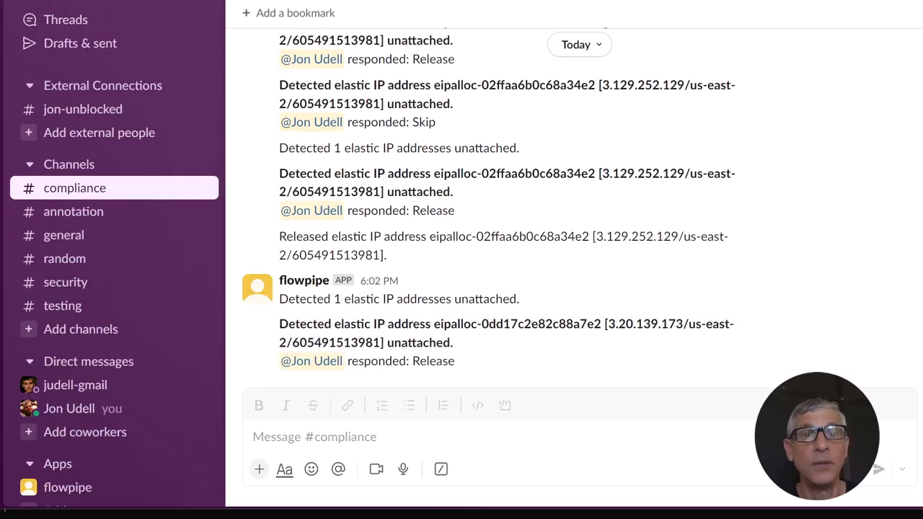